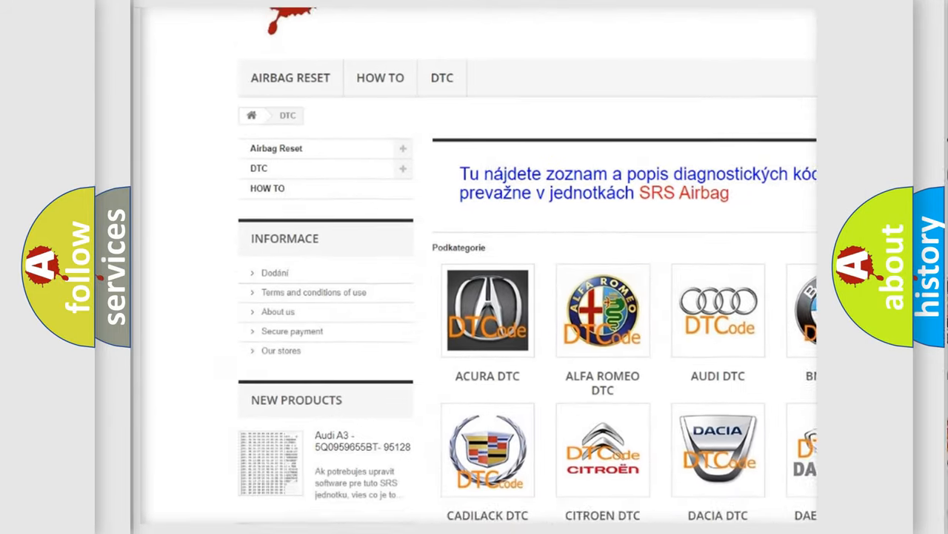
scroll("down", 3)
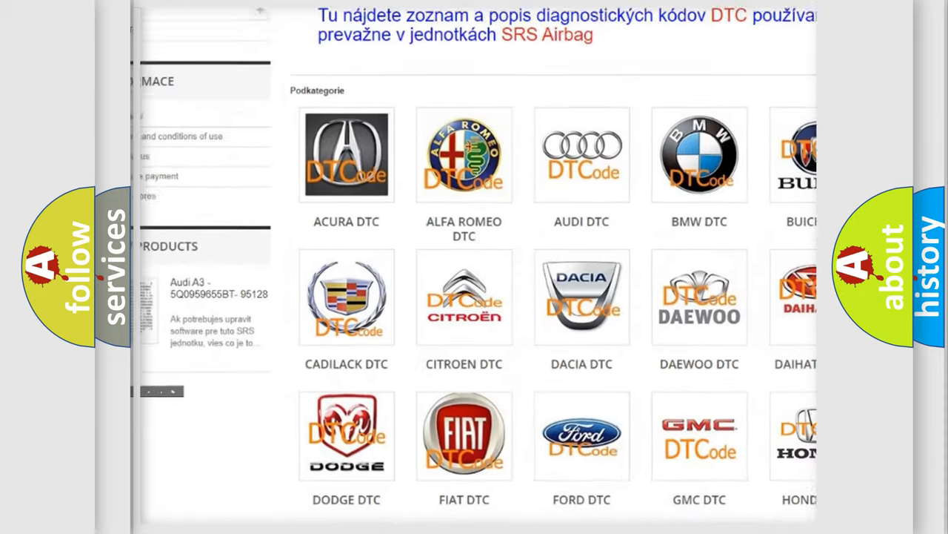
scroll("down", 3)
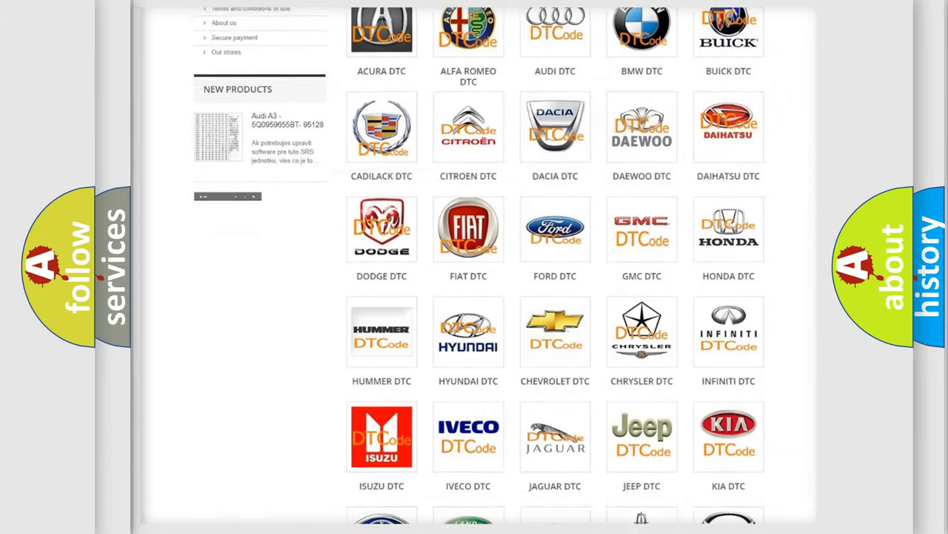
scroll("down", 3)
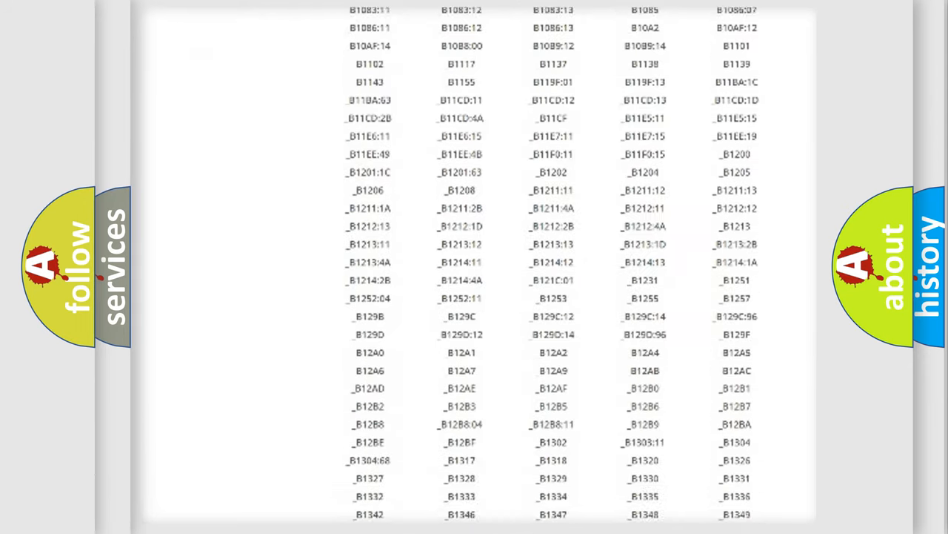
scroll("down", 3)
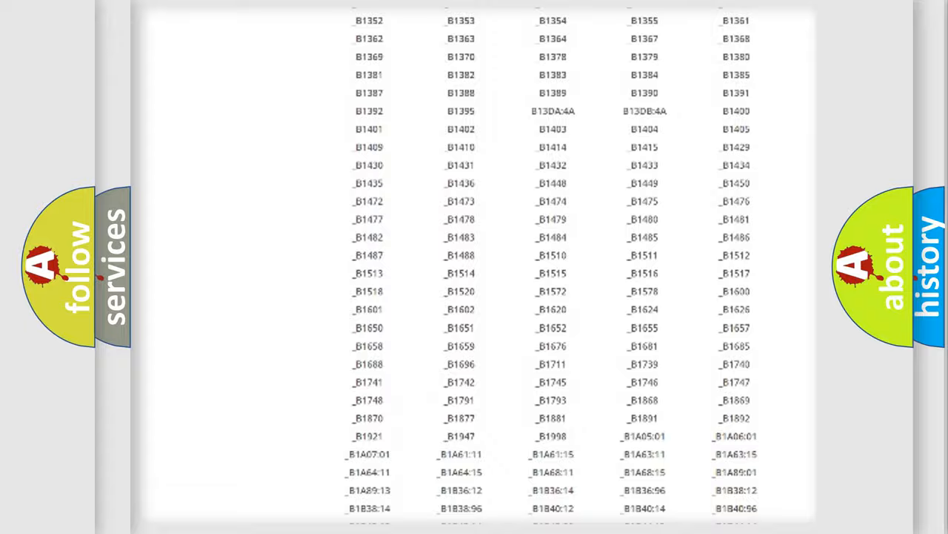